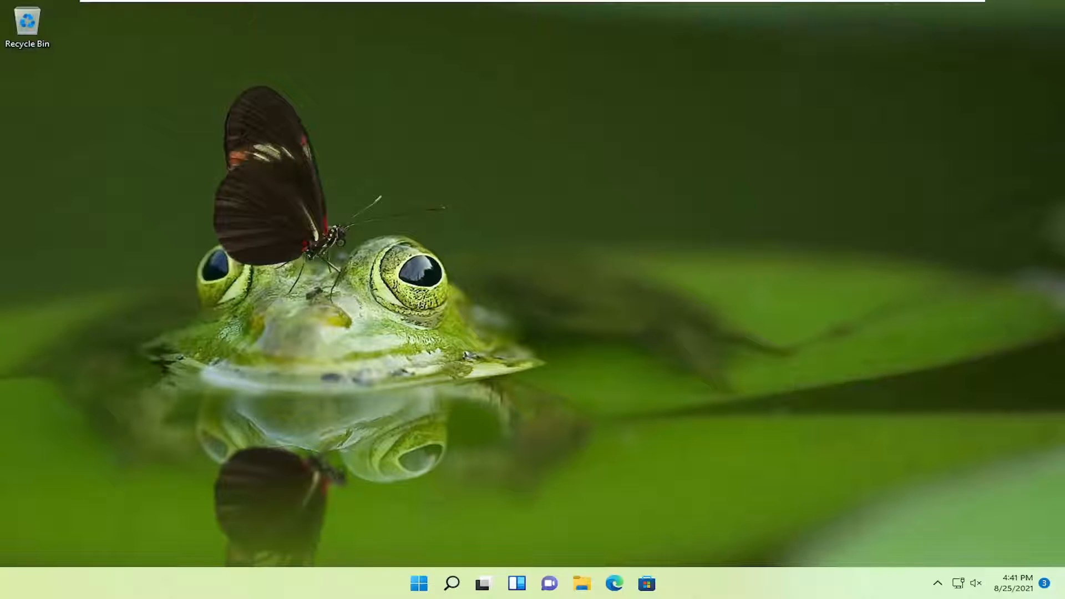
{"action": "mouse_move", "coordinate": [438, 338]}
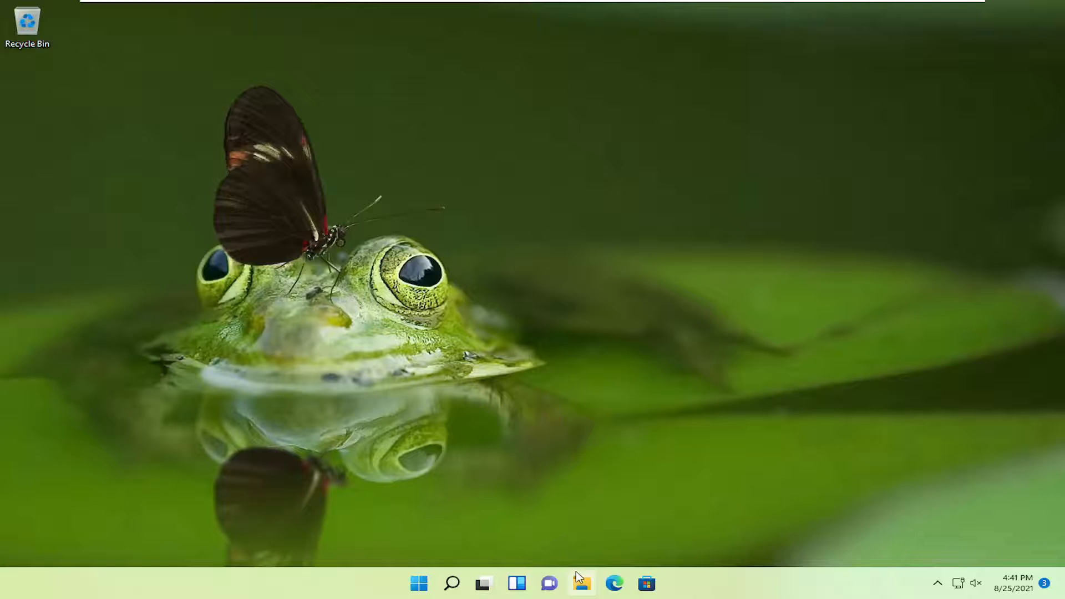
Launch File Explorer from the taskbar and show This PC's folders and drives
{"action": "left_click", "coordinate": [580, 583]}
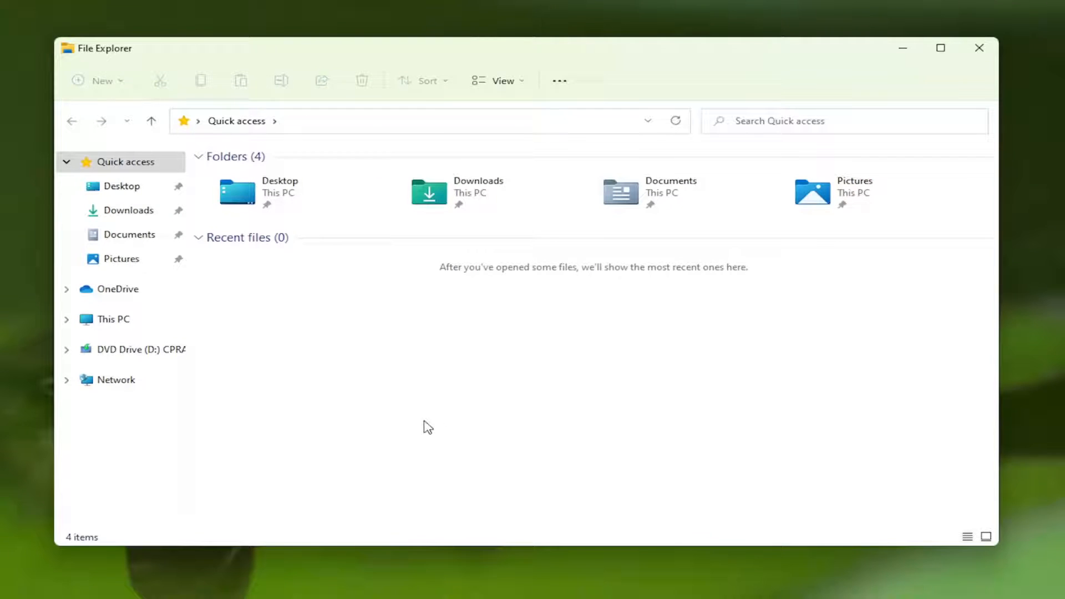
{"action": "left_click", "coordinate": [113, 318]}
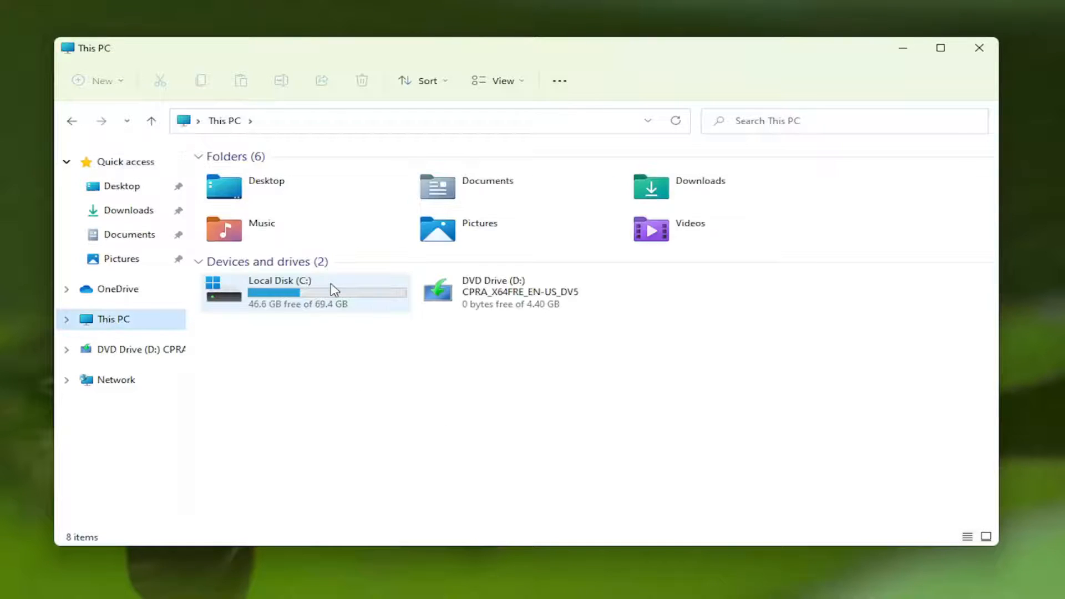
Open Local Disk (C:), reach Users > Public, and right-click Public Downloads
{"action": "left_click", "coordinate": [305, 293]}
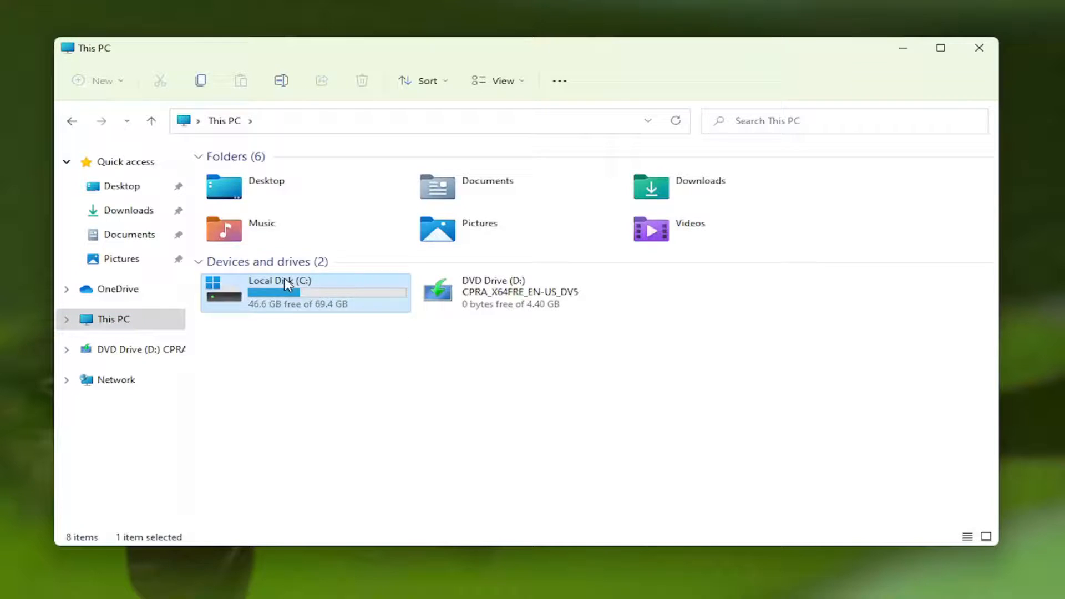
{"action": "double_click", "coordinate": [285, 285]}
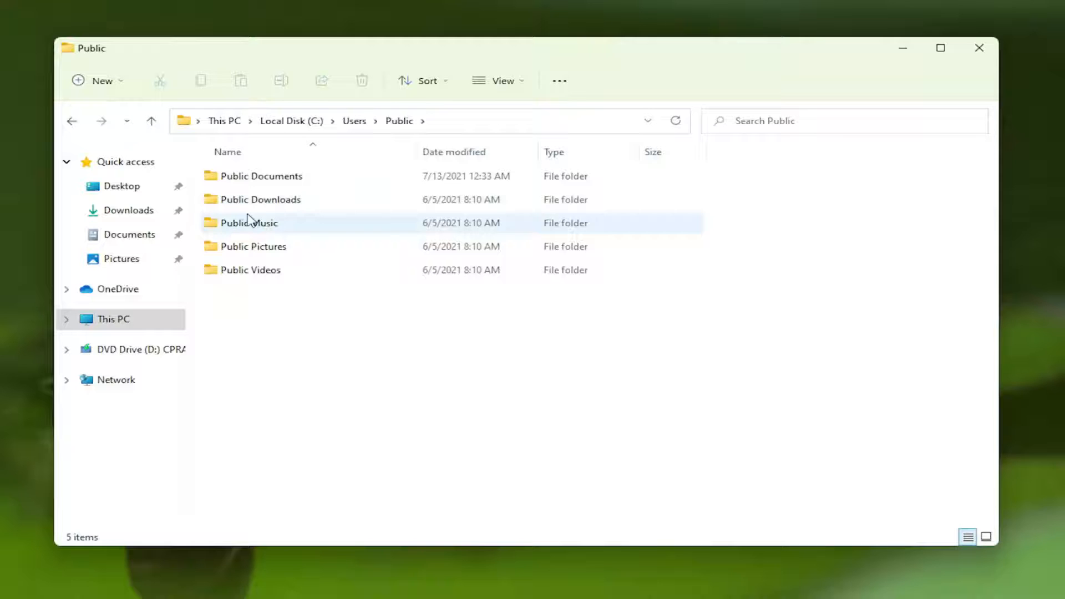
{"action": "left_click", "coordinate": [260, 199]}
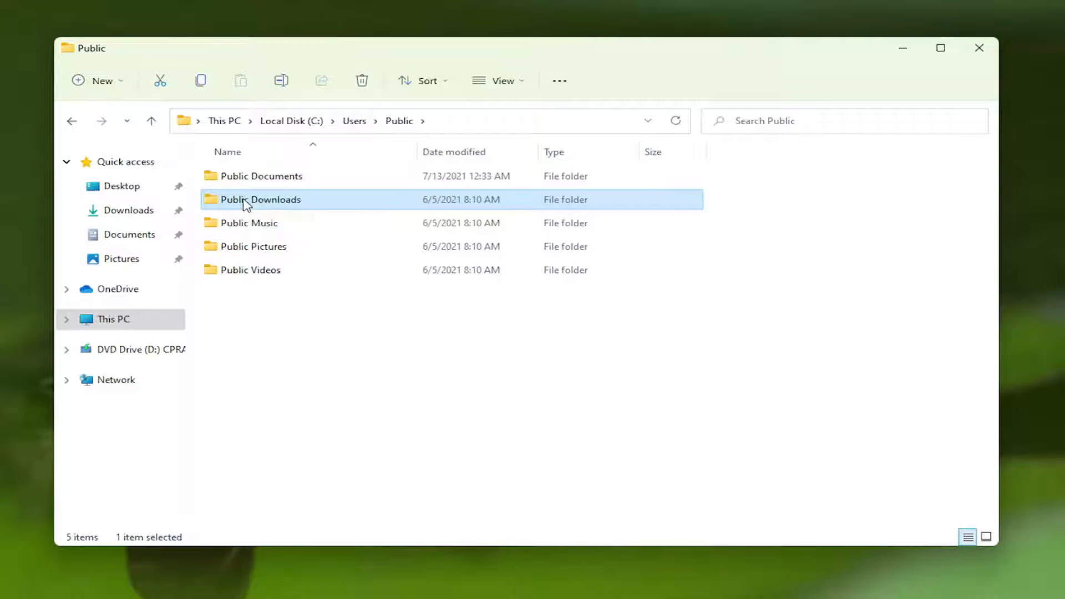
{"action": "right_click", "coordinate": [260, 199]}
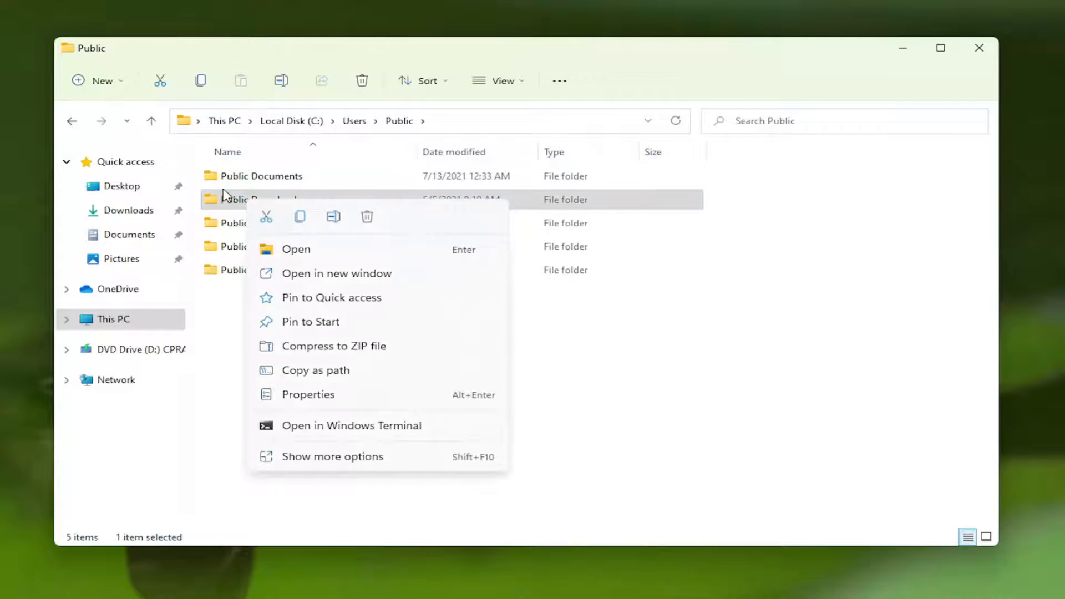
{"action": "mouse_move", "coordinate": [326, 466]}
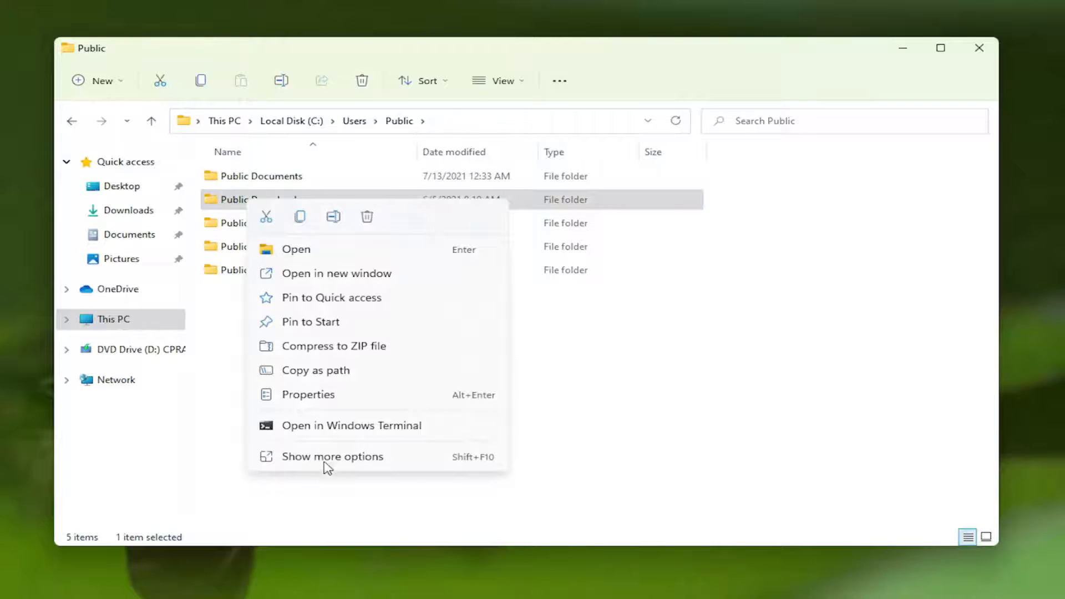
Open Public Downloads Properties, then Security, then Advanced security settings
{"action": "left_click", "coordinate": [308, 394]}
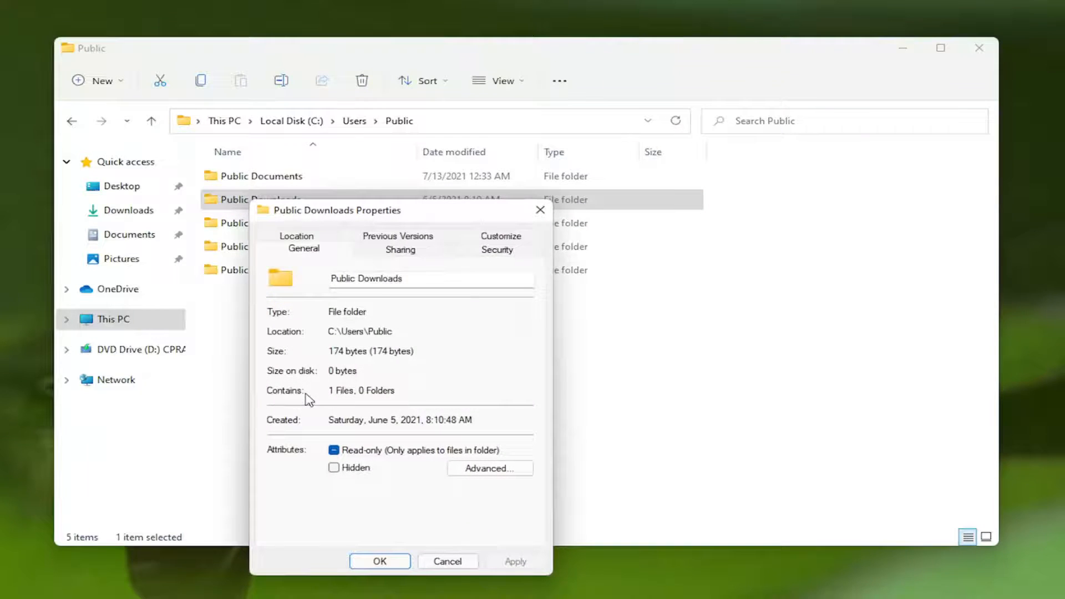
{"action": "left_click", "coordinate": [497, 249]}
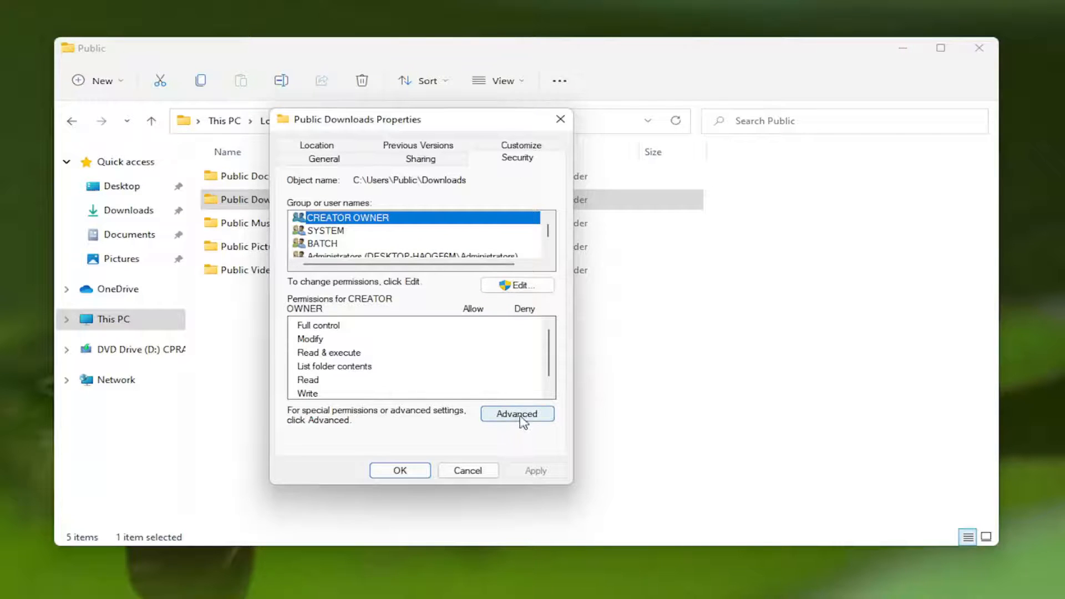
{"action": "left_click", "coordinate": [516, 414]}
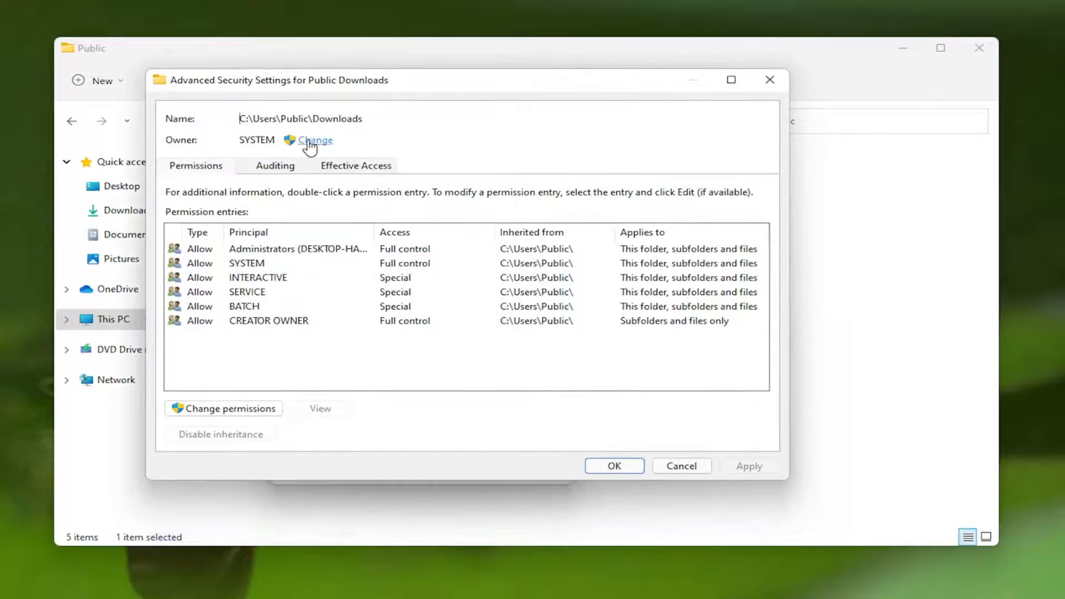
Replace owner SYSTEM with Computer User, found through the advanced user search
{"action": "left_click", "coordinate": [316, 140]}
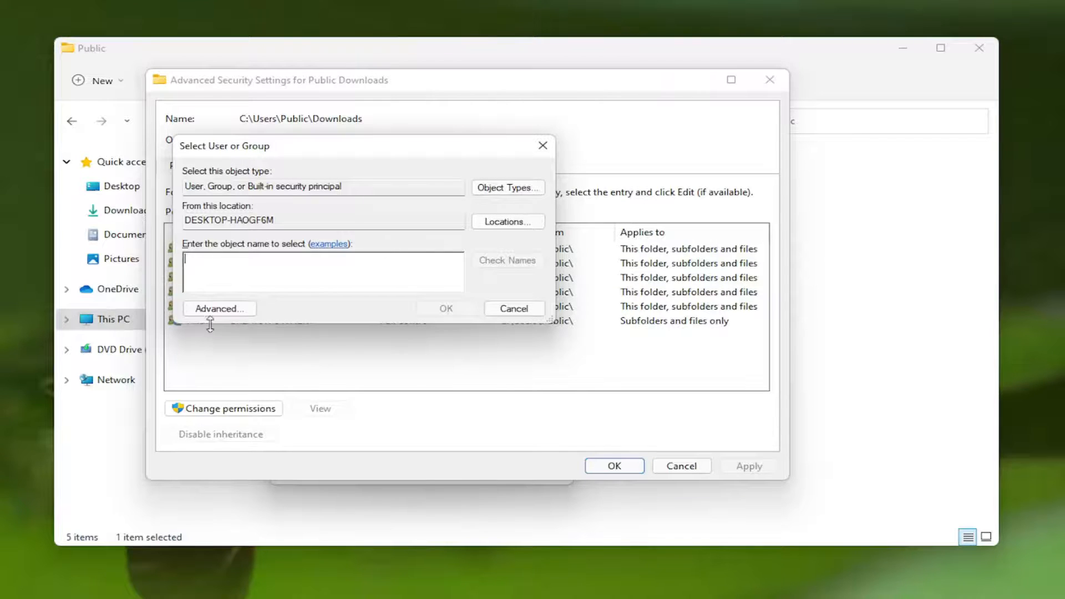
{"action": "left_click", "coordinate": [219, 308]}
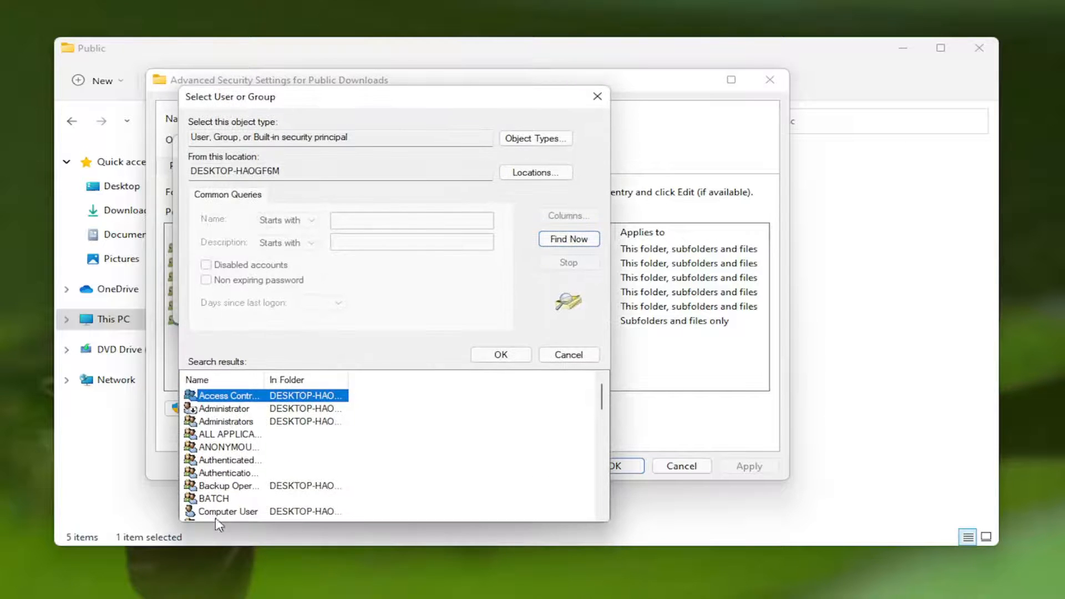
{"action": "scroll", "scroll_direction": "down", "scroll_amount": 3}
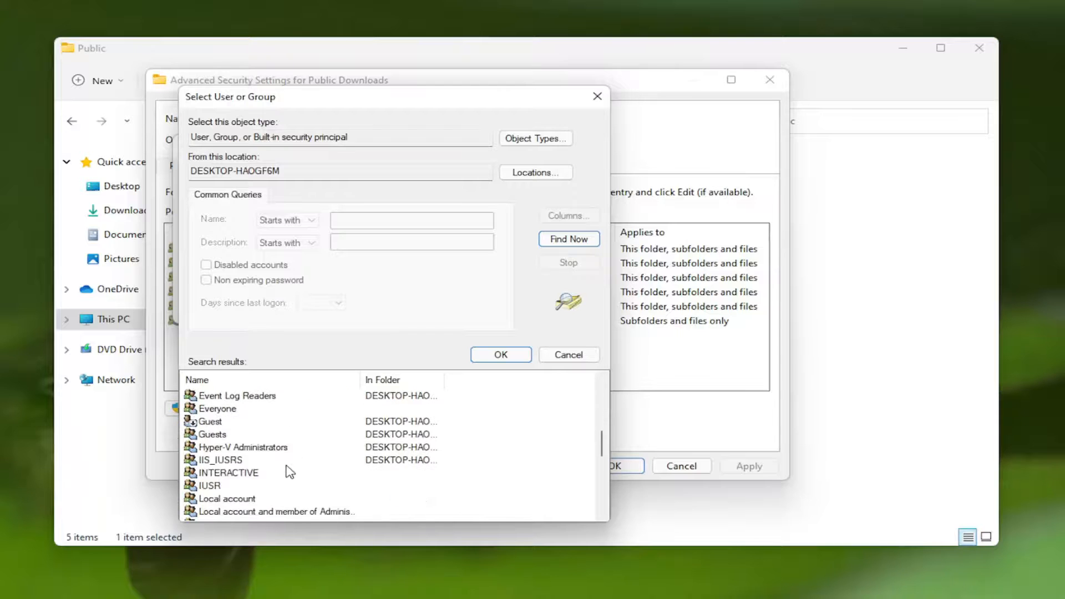
{"action": "scroll", "scroll_direction": "down", "scroll_amount": 3}
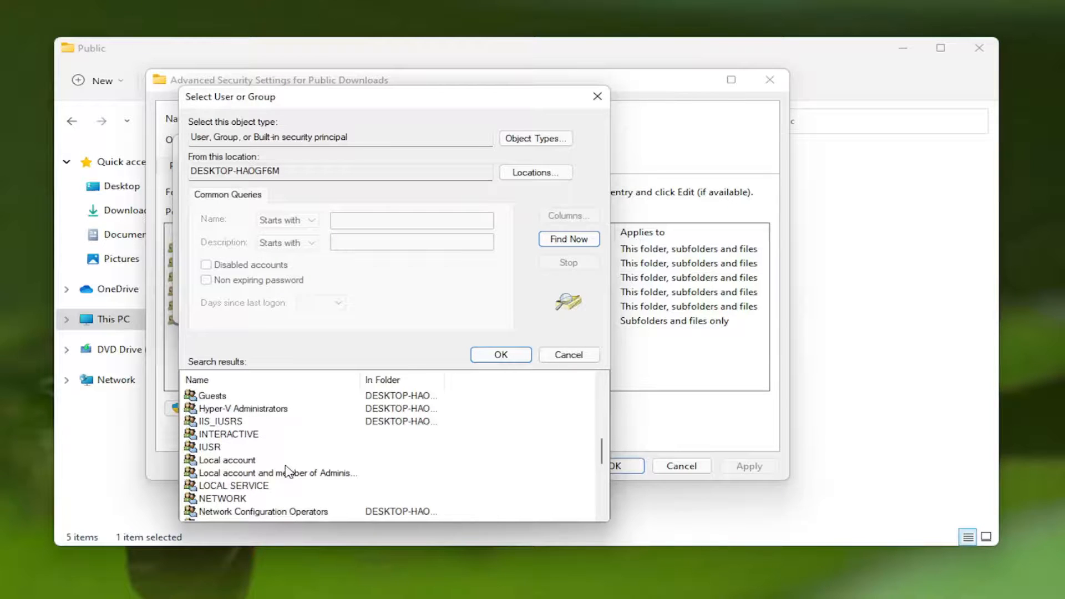
{"action": "scroll", "scroll_direction": "up", "scroll_amount": 3}
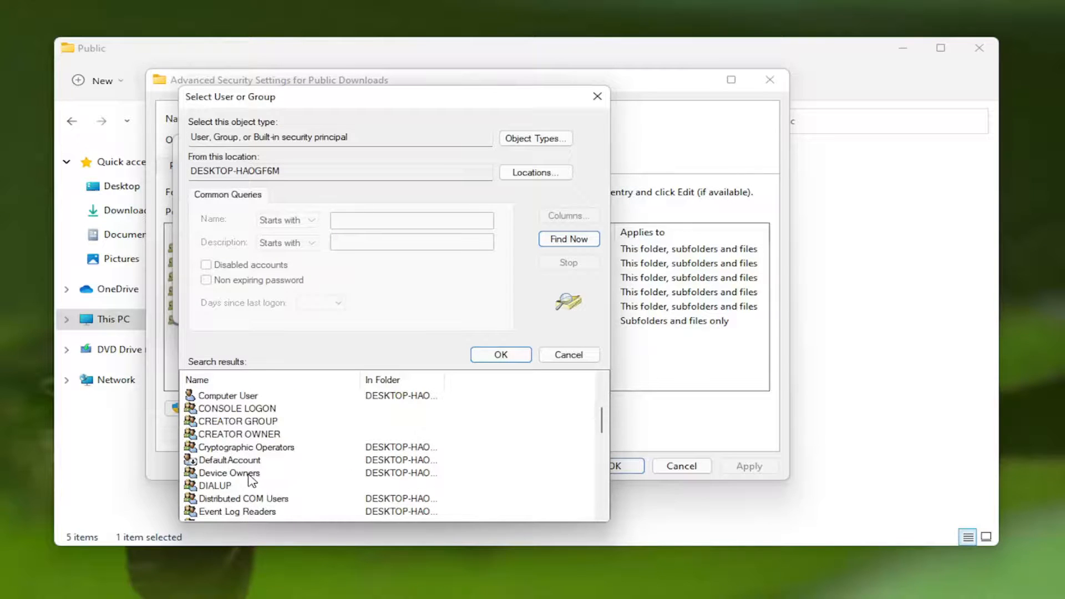
{"action": "left_click", "coordinate": [228, 433]}
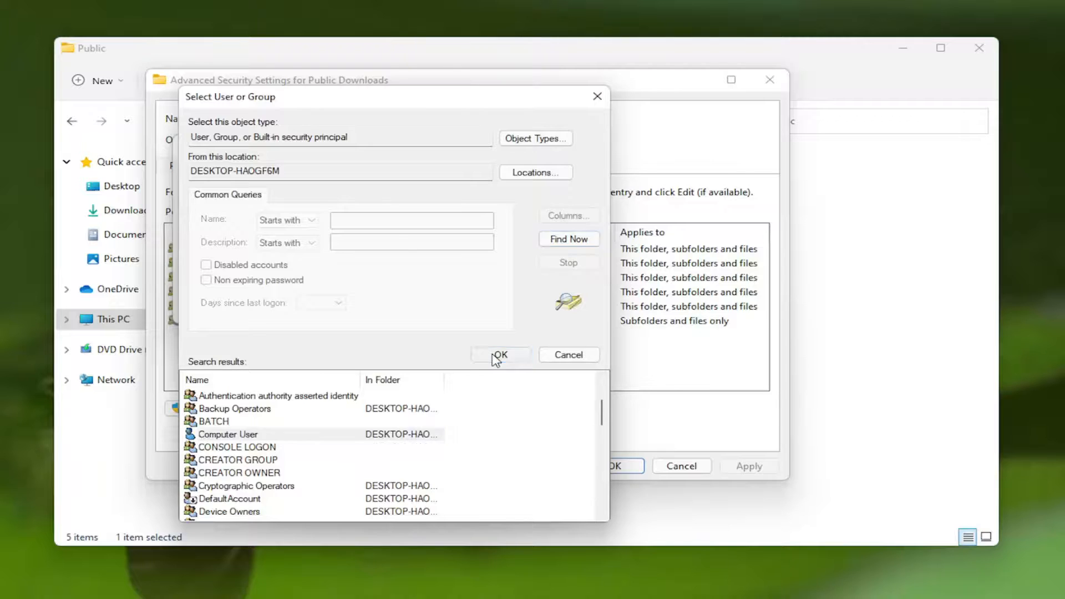
{"action": "left_click", "coordinate": [500, 355]}
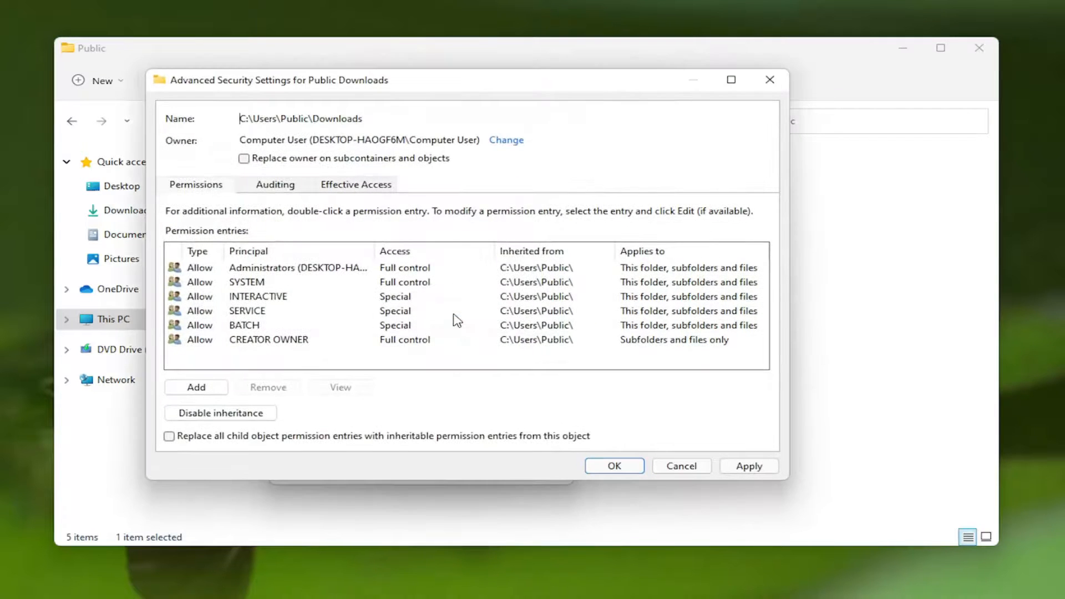
Replace owner on subcontainers and objects, apply, and acknowledge the Windows Security notice
{"action": "left_click", "coordinate": [243, 157]}
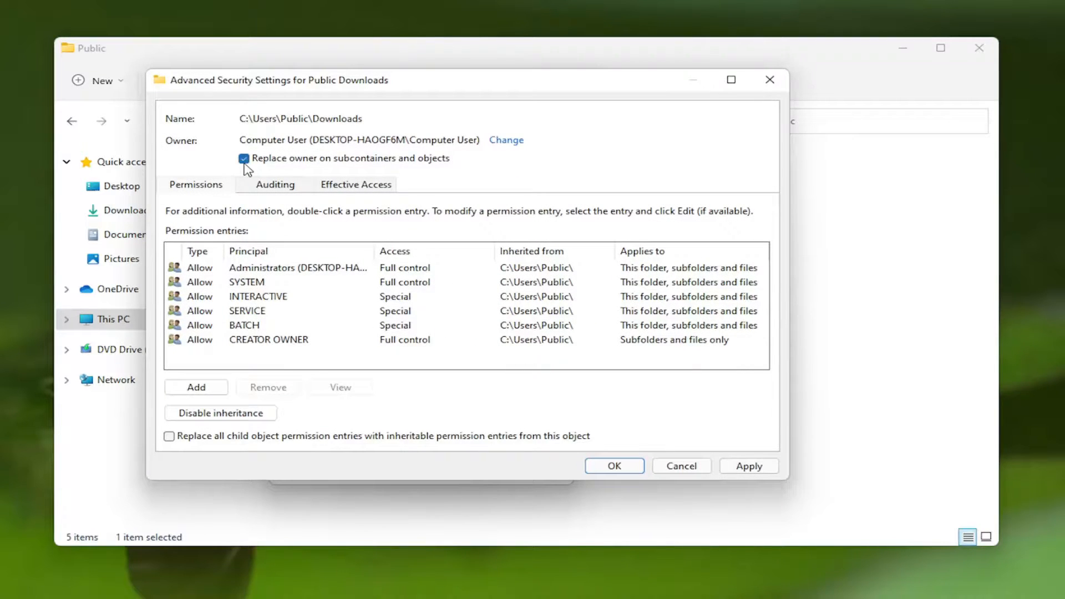
{"action": "mouse_move", "coordinate": [445, 167]}
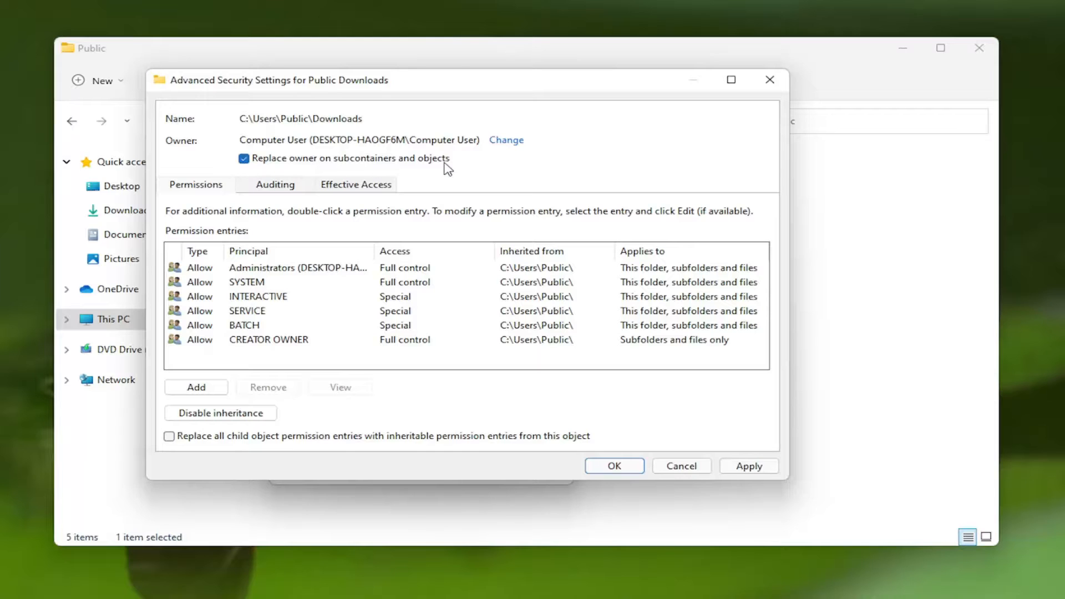
{"action": "left_click", "coordinate": [748, 465]}
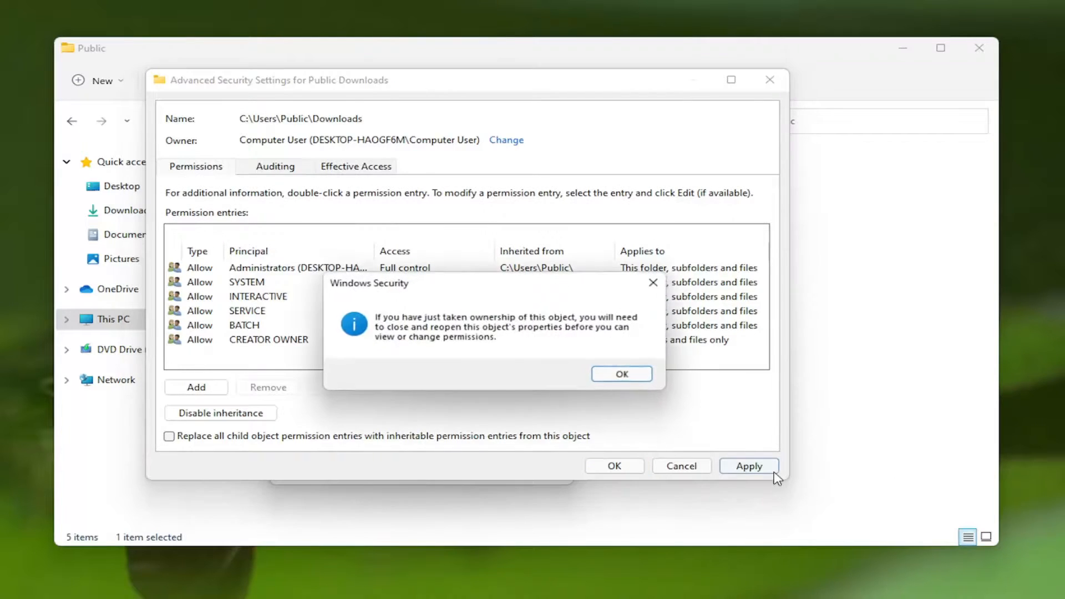
{"action": "left_click", "coordinate": [620, 373]}
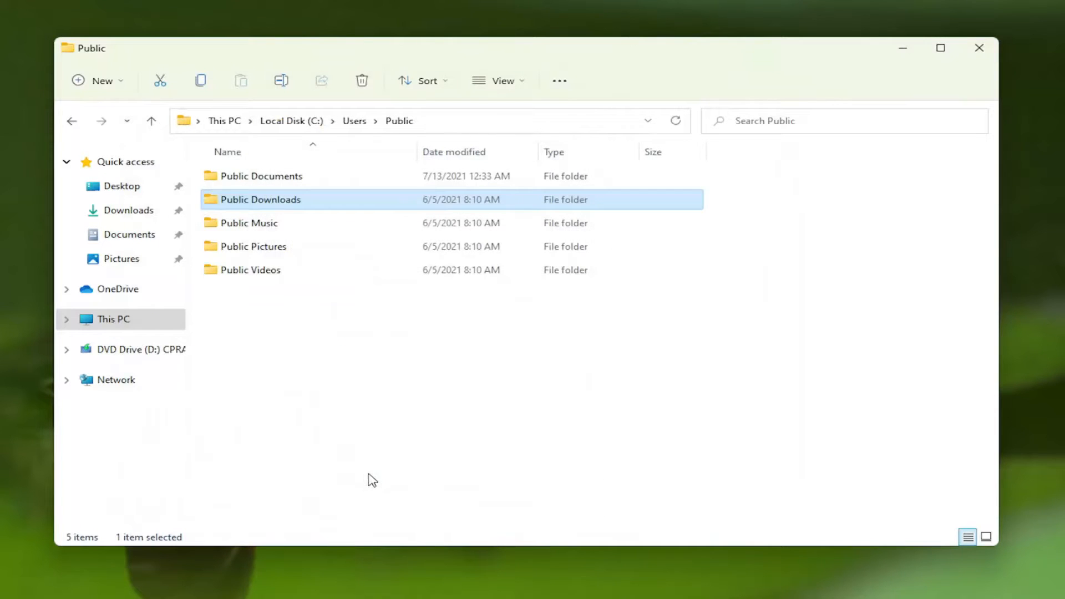
{"action": "mouse_move", "coordinate": [700, 223]}
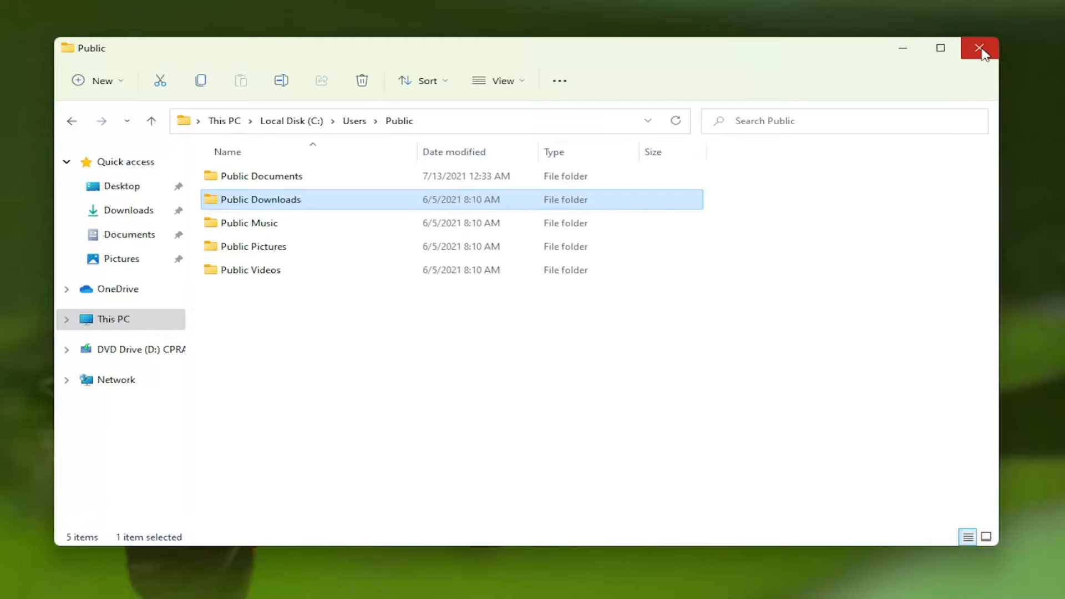
Close the File Explorer window showing the Public folder
{"action": "left_click", "coordinate": [980, 48]}
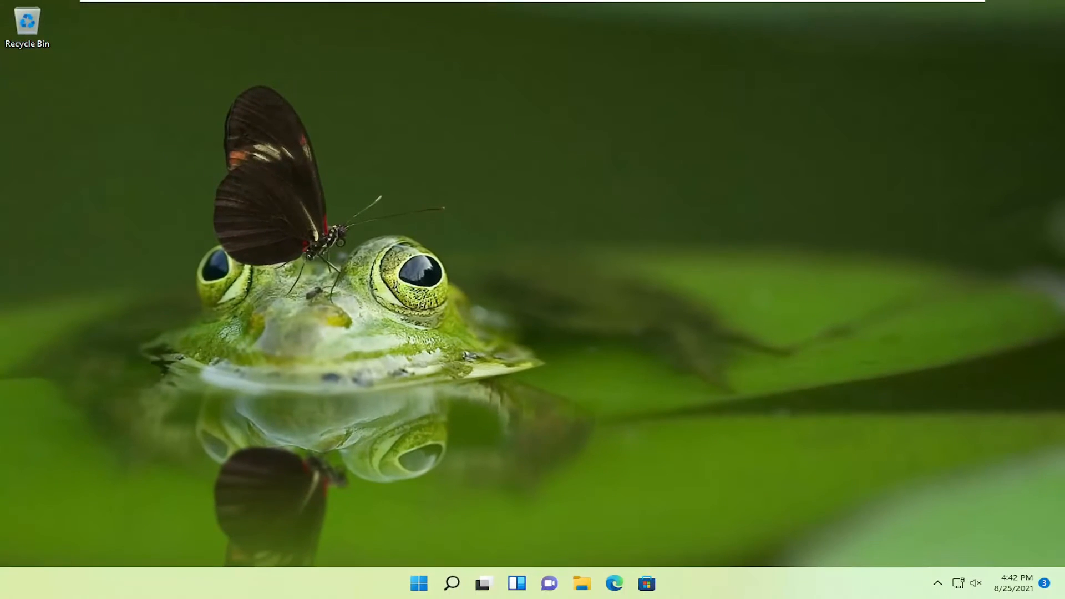